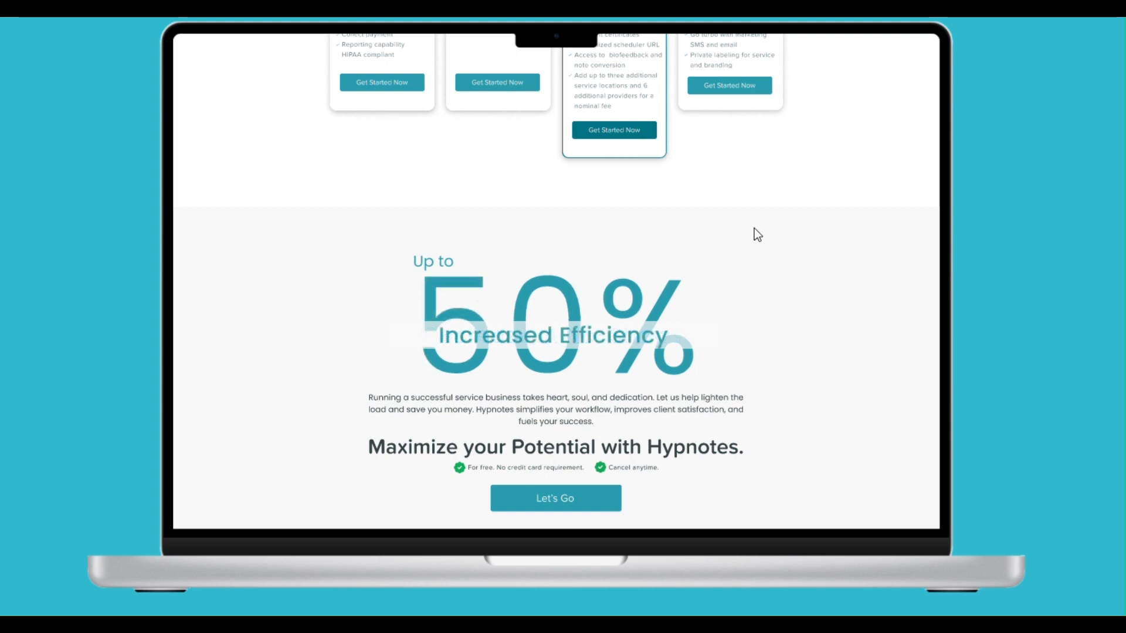
mouse_move(713, 312)
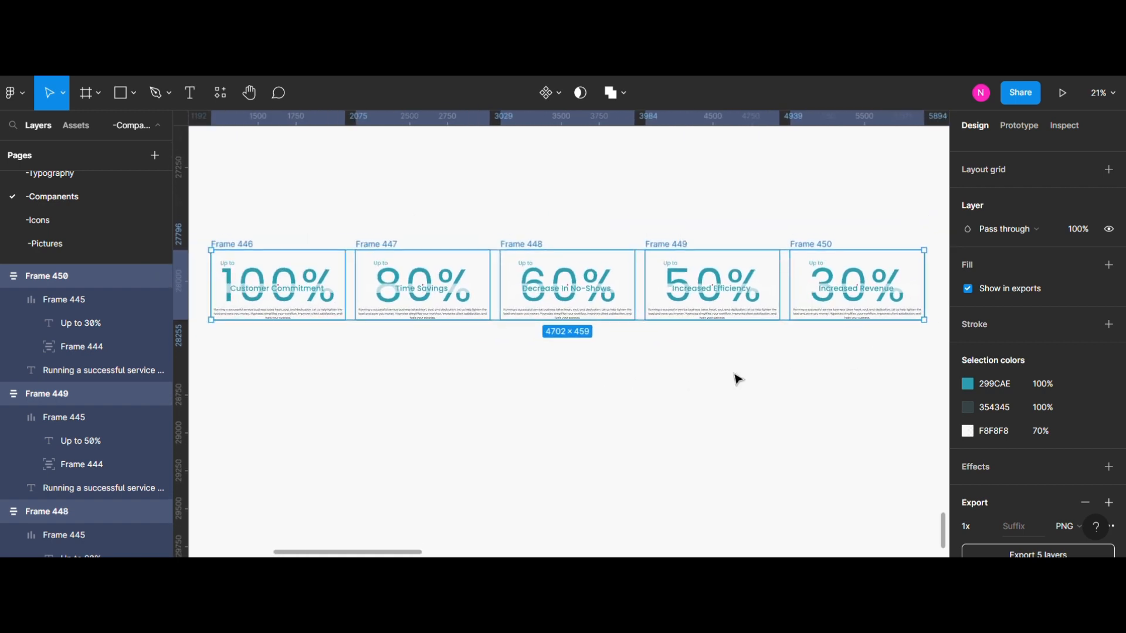
Bring up Figma's quick-actions command and plugin search with Ctrl+/
key(ctrl+/)
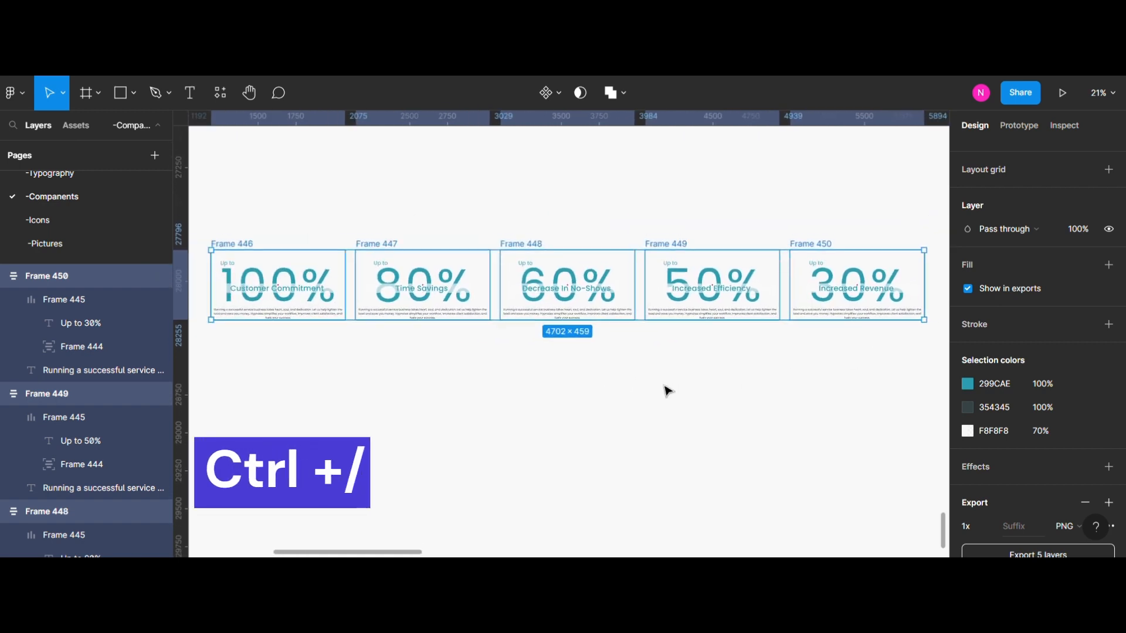
key(Ctrl+/)
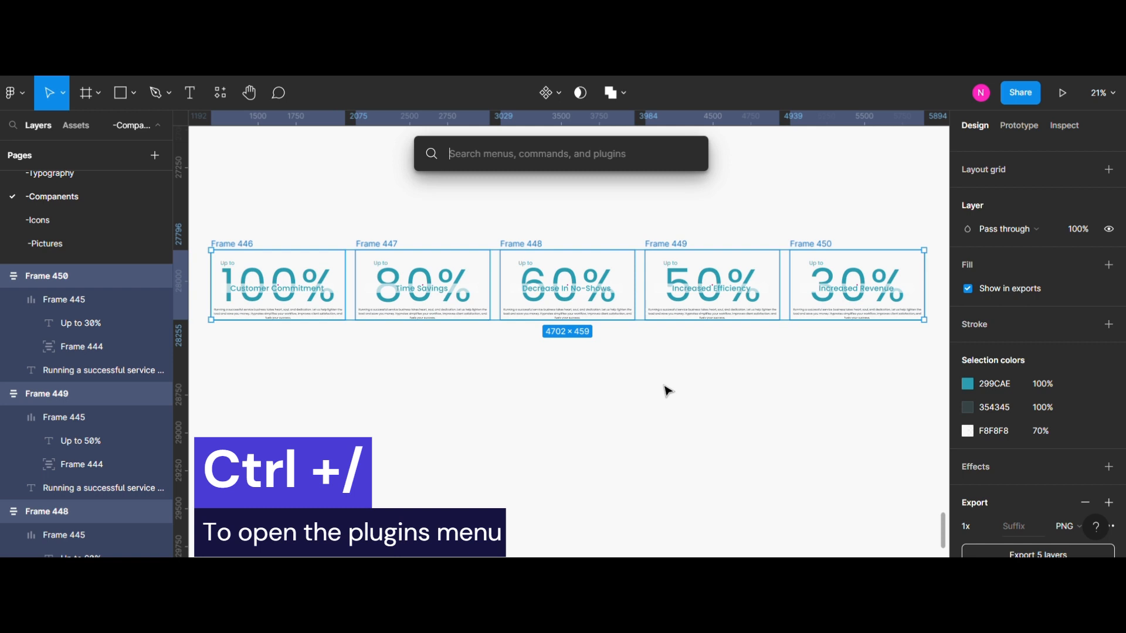
Search "tin" so TinyImage Compressor appears as the top plugin match
text(tin)
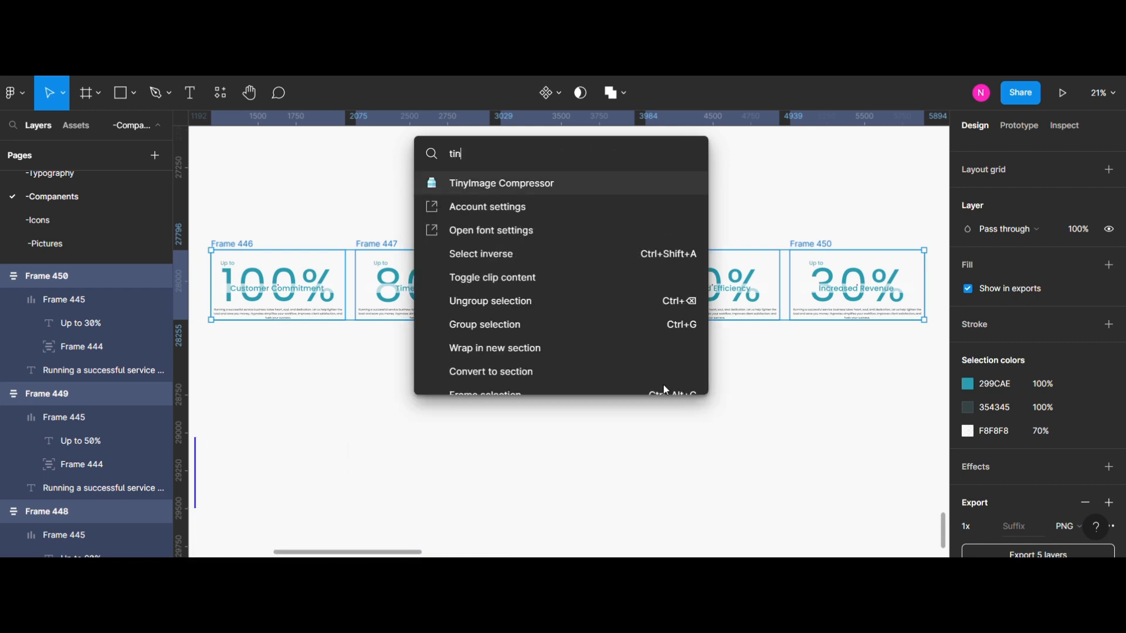
mouse_move(599, 183)
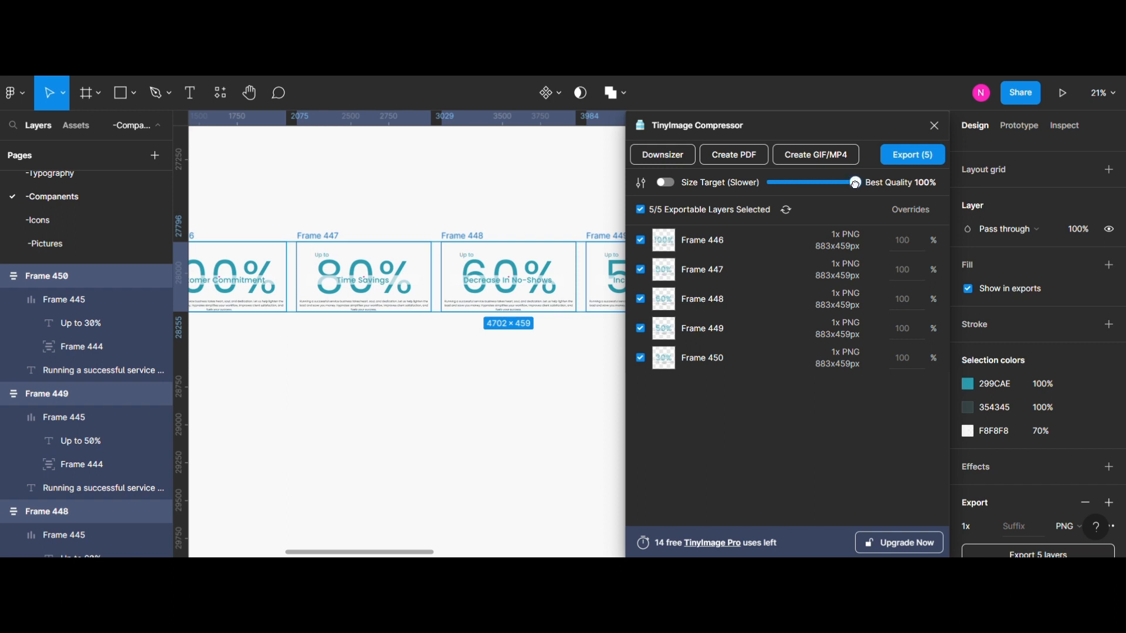
Launch TinyImage Compressor with the five stat frames loaded into its GIF creator
click(816, 155)
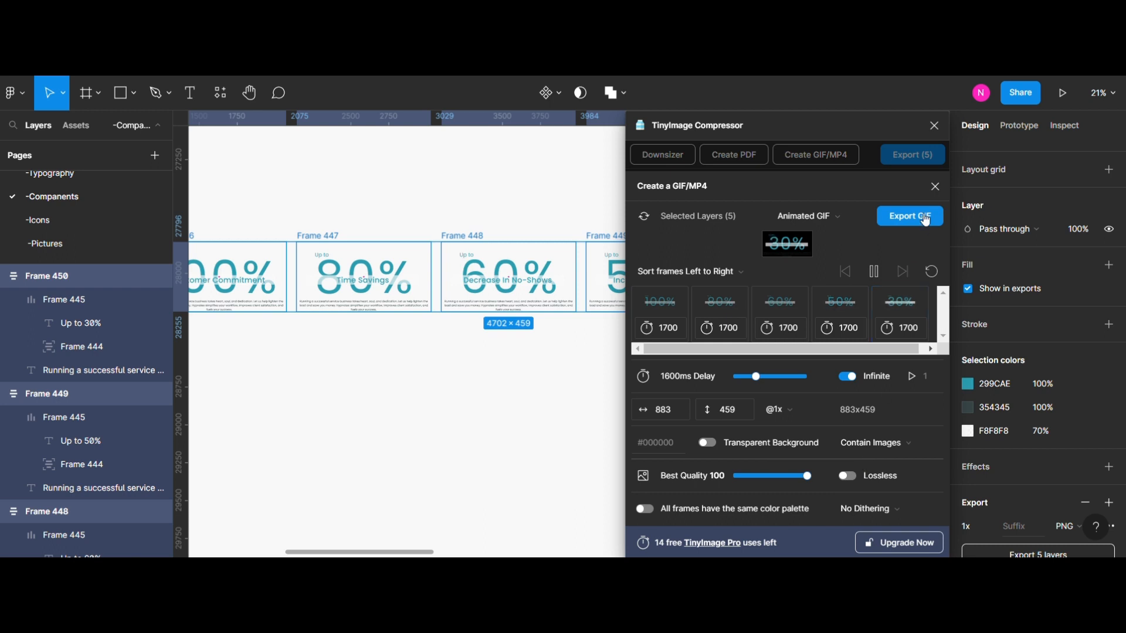
Show the output format list (Animated GIF, Animated WebP, MP4, WebM), keeping Animated GIF
click(820, 216)
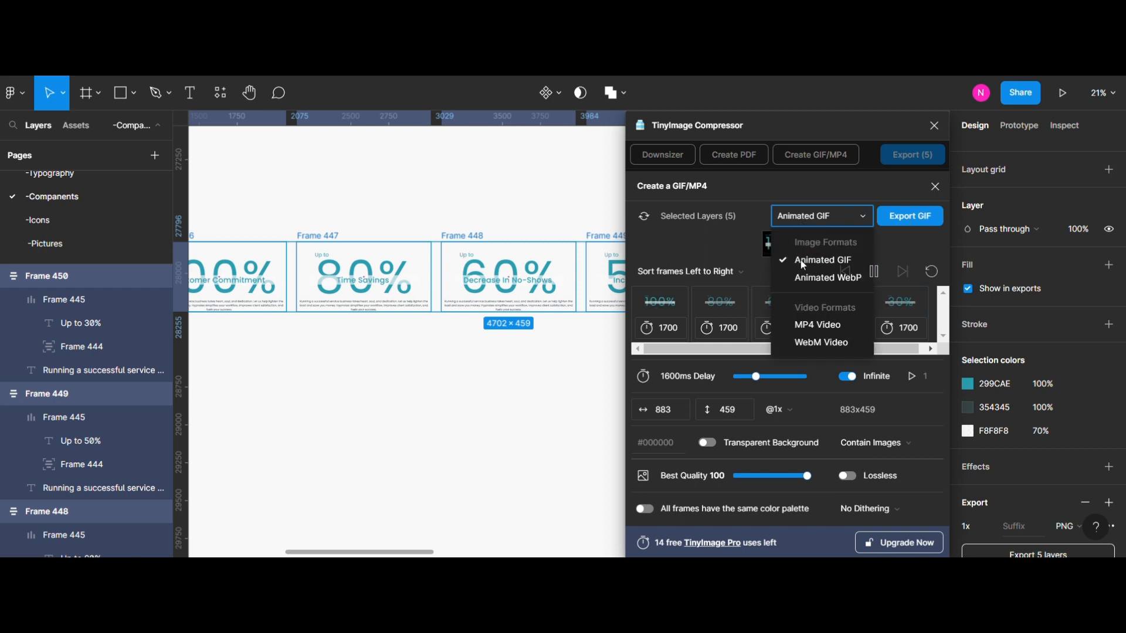
mouse_move(718, 220)
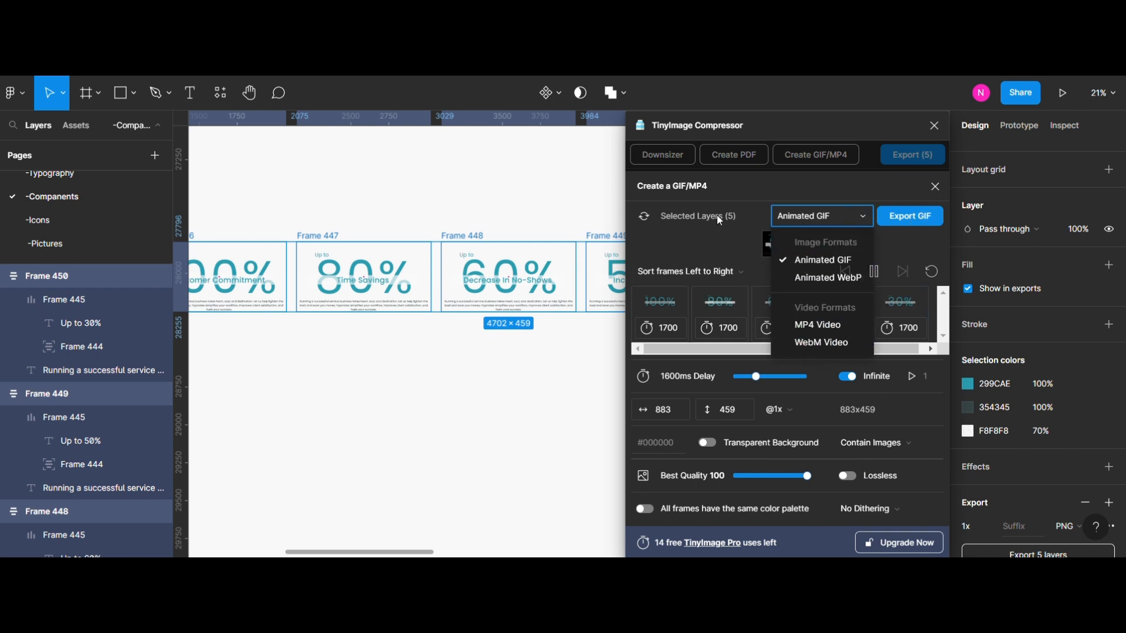